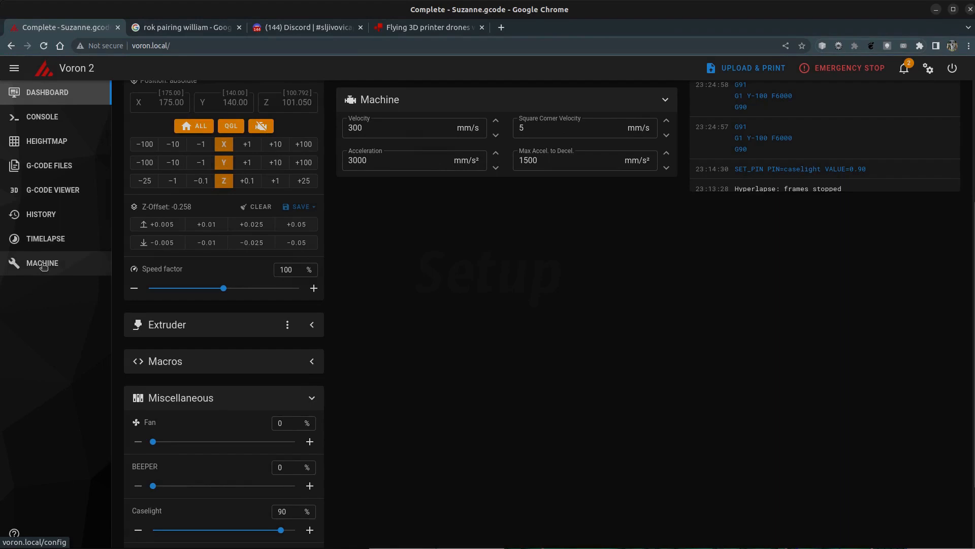
Add an [exclude_object] line below [include config/*.cfg] in printer.cfg and save it.
click(41, 262)
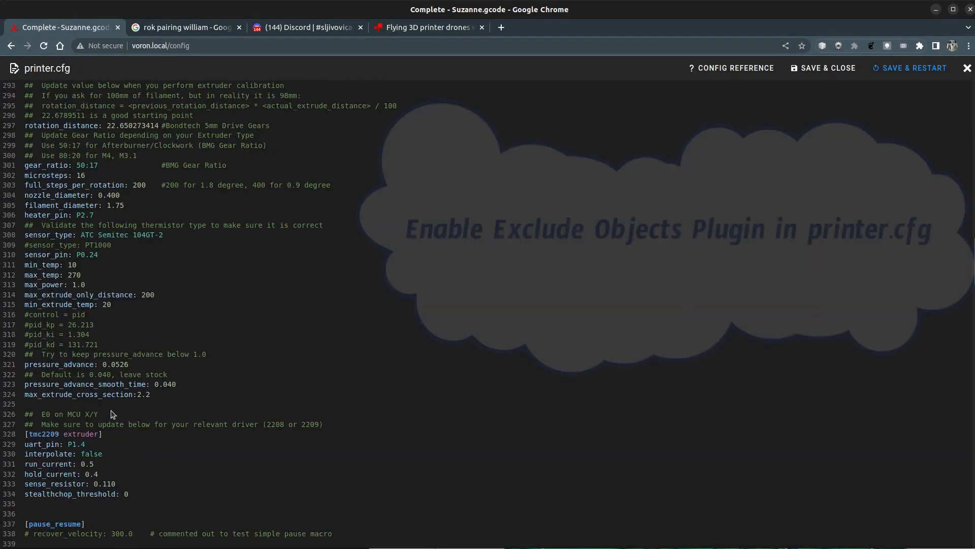
scroll(down, 3)
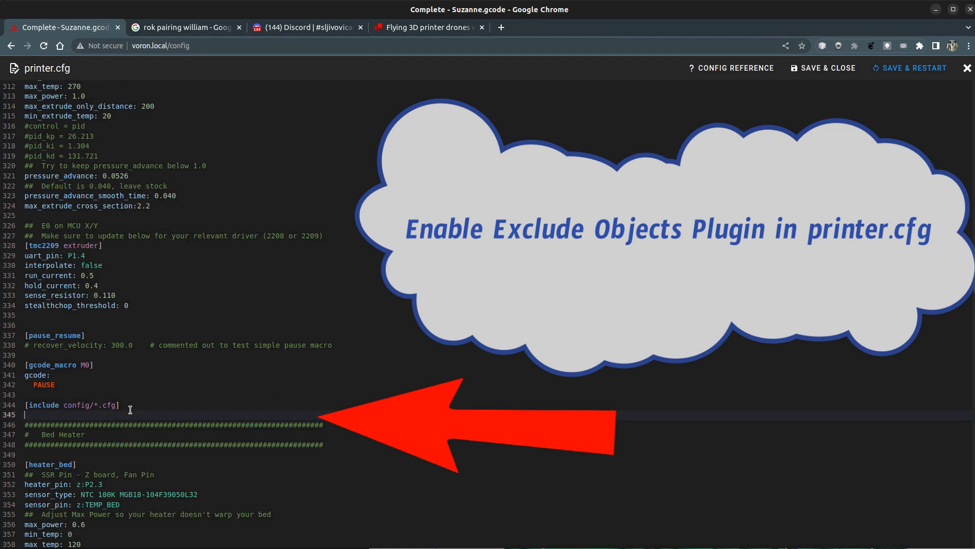
text([exclude_object])
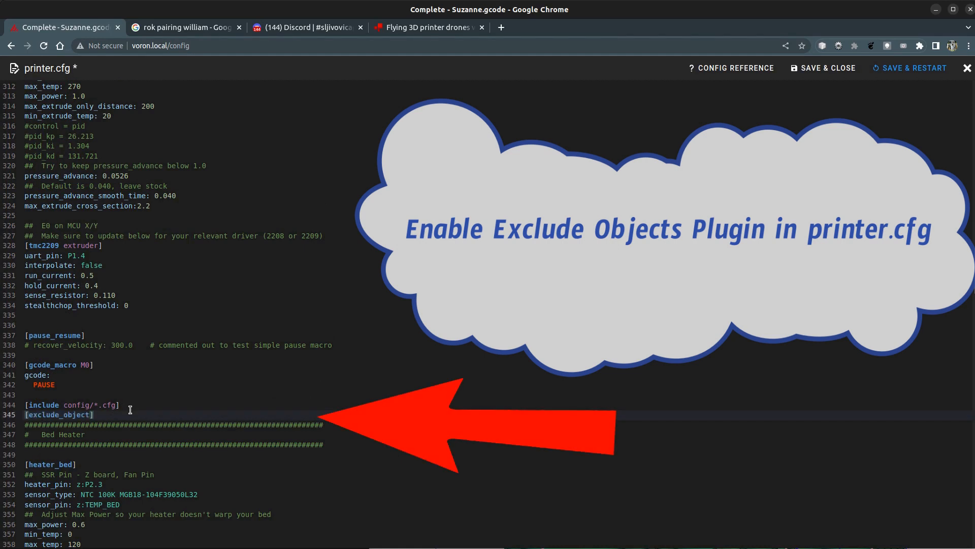
key(enter)
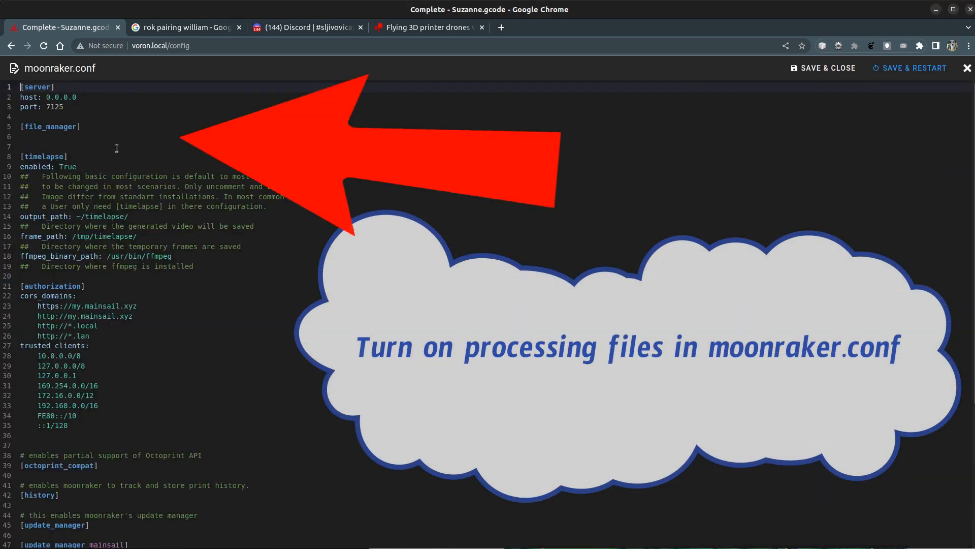
Add enable_object_processing: True under [file_manager] in moonraker.conf, then Save & Restart.
click(104, 137)
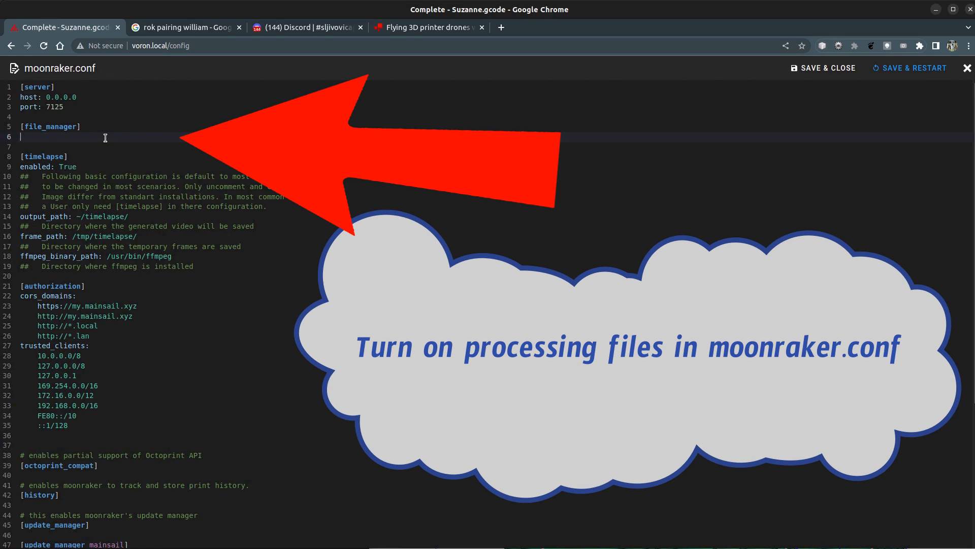
text(enable_object_processing: True)
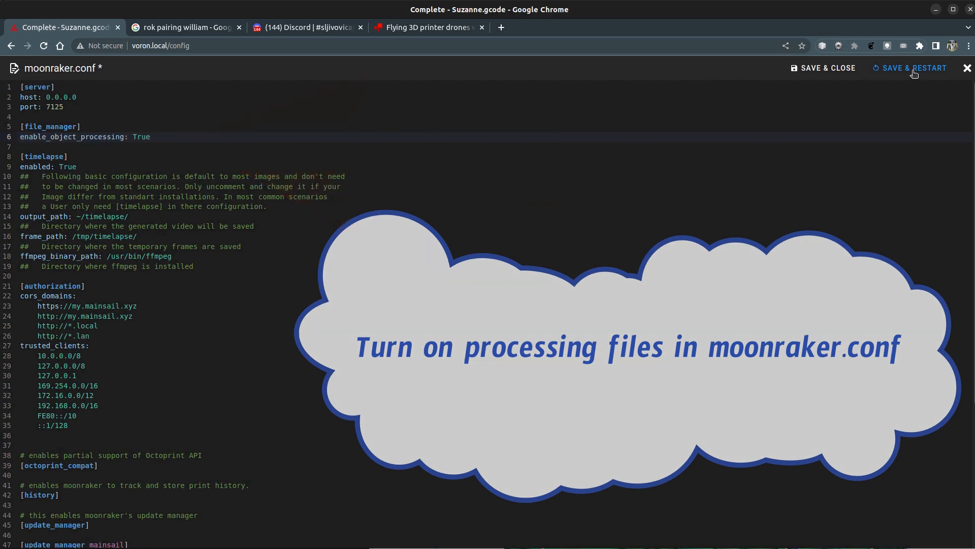
click(913, 68)
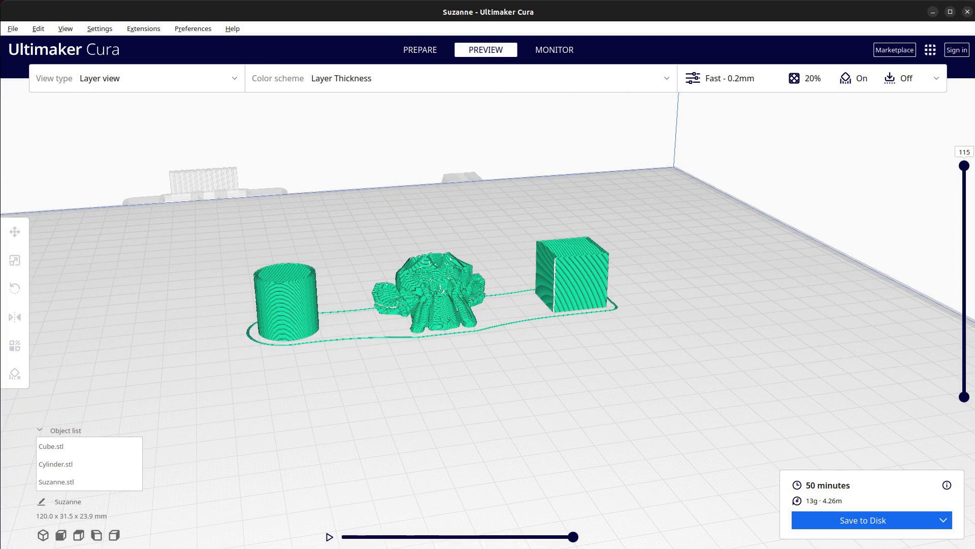
Upload the sliced cylinder, Suzanne and cube plate to Voron2 as Suzanne.ufp via Moonraker.
click(420, 48)
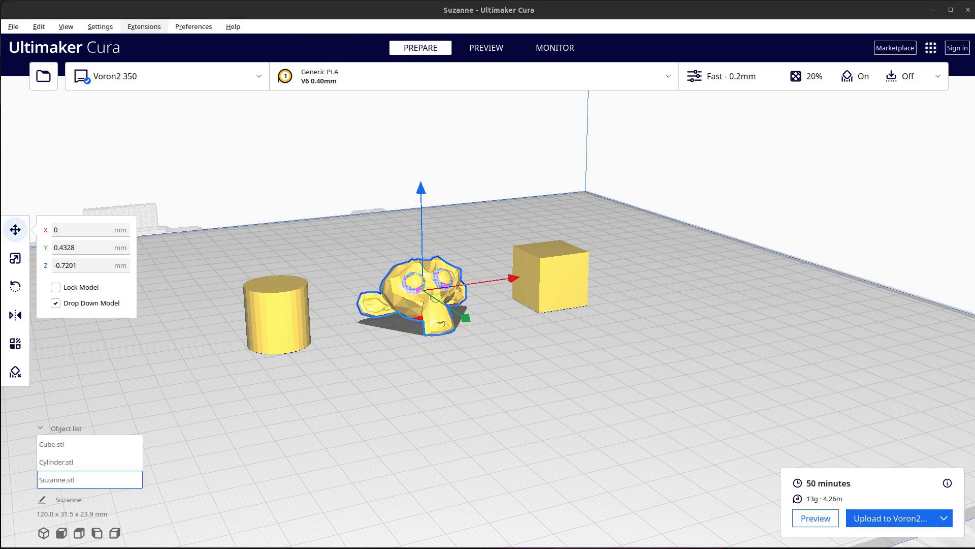
click(893, 517)
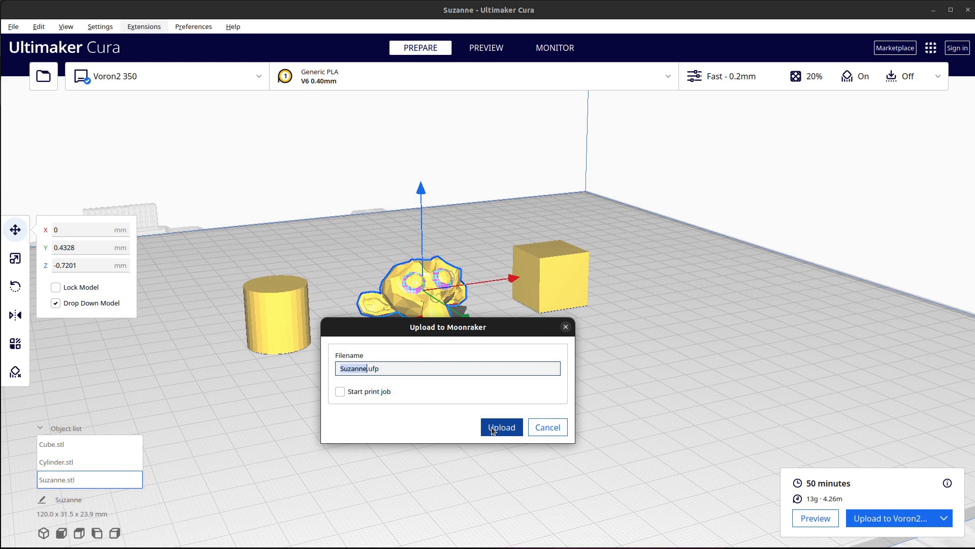
click(501, 428)
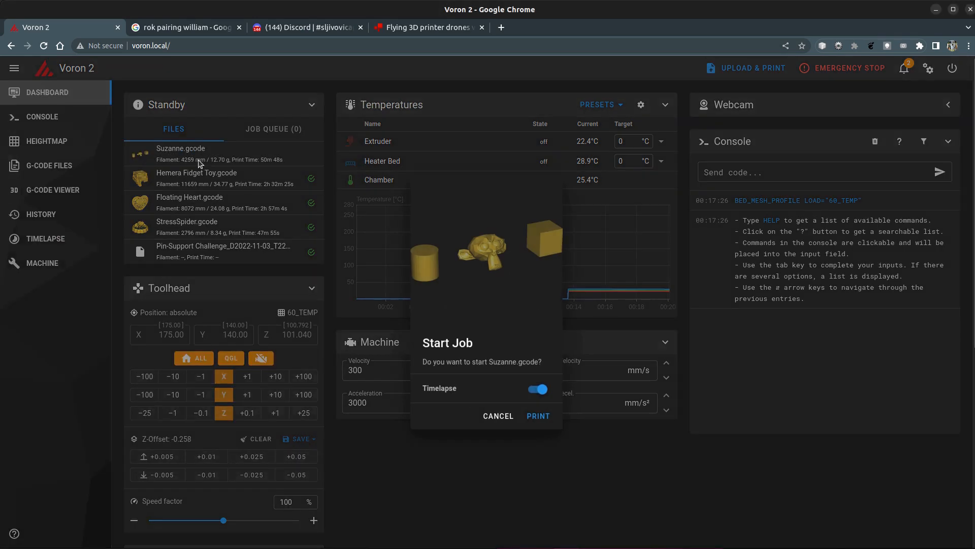
Confirm the Start Job dialog to begin printing Suzanne.gcode.
click(538, 416)
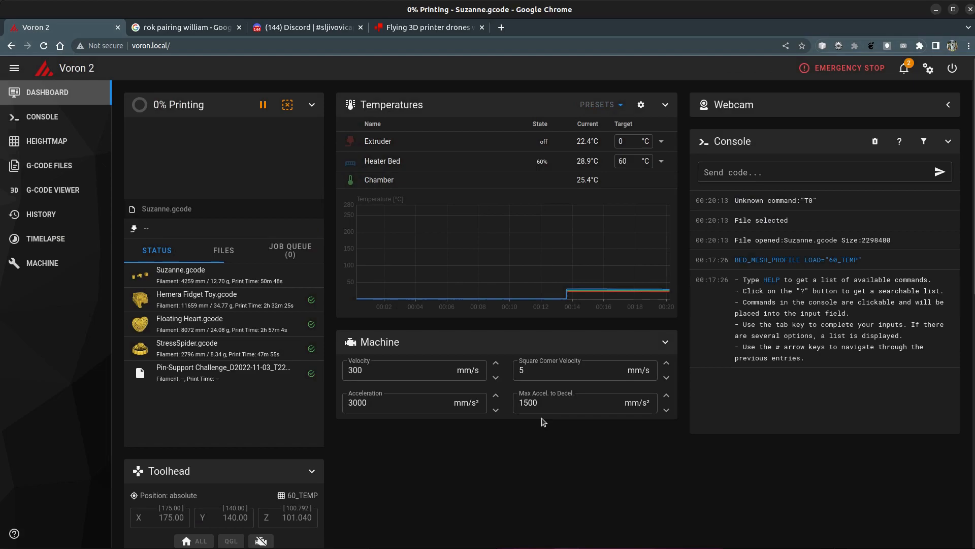
click(286, 105)
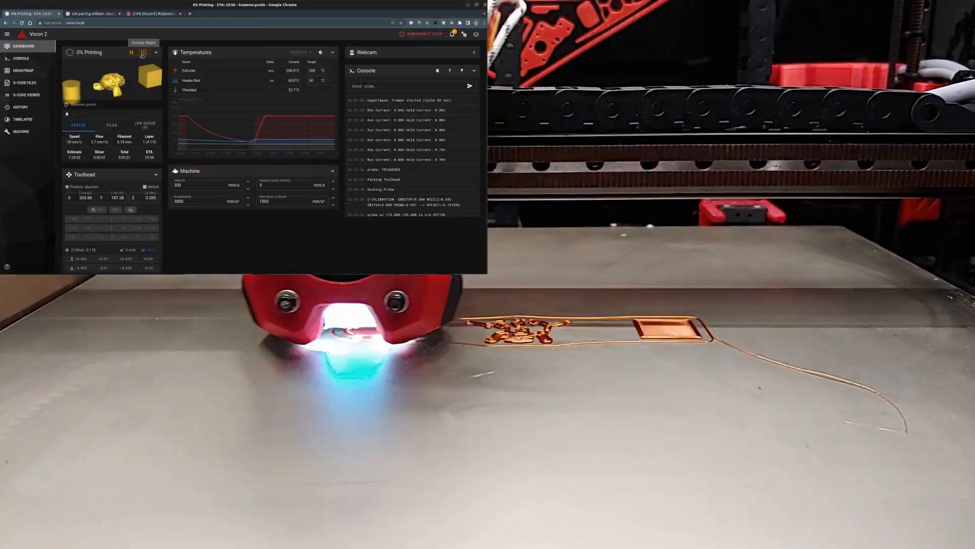
Exclude CUBE_STL from the running print, leaving the cylinder and Suzanne printing.
click(142, 53)
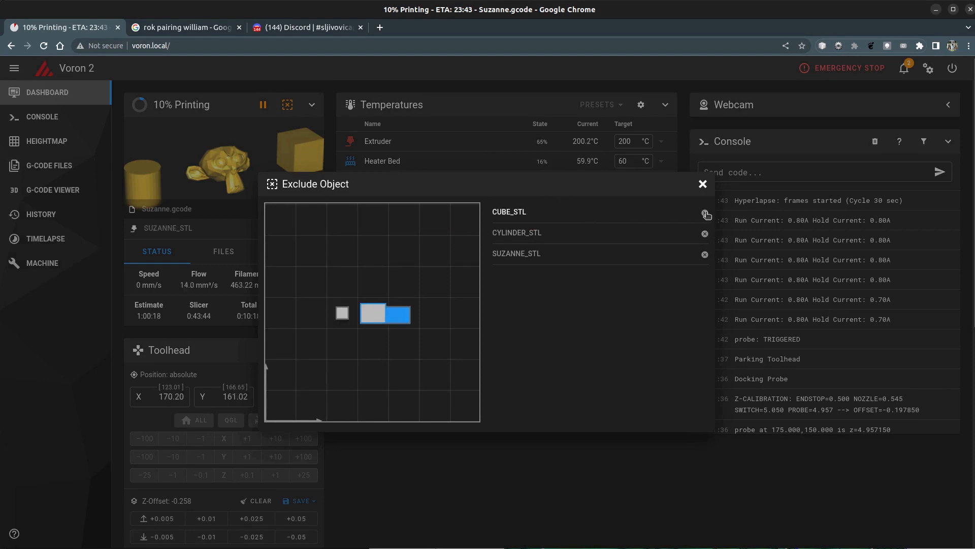
mouse_move(401, 317)
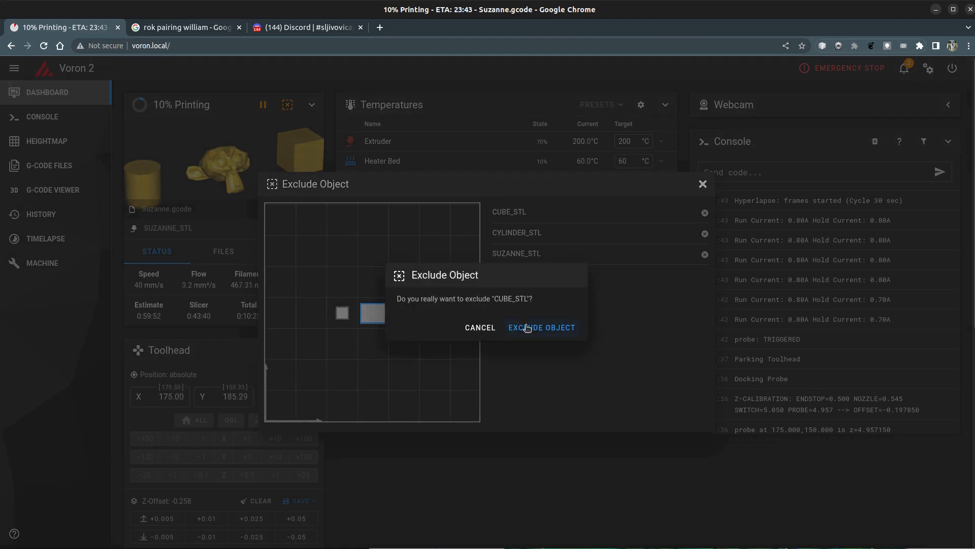
click(542, 327)
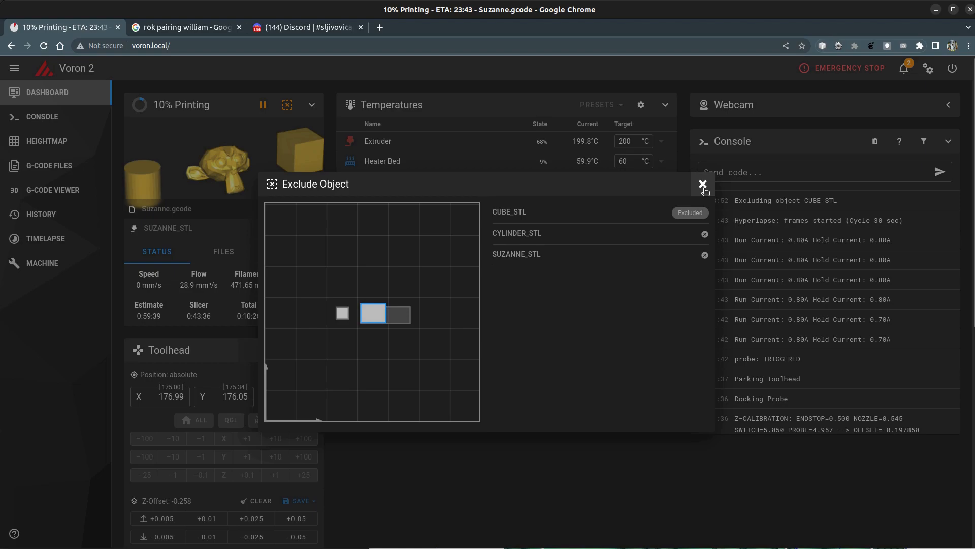
click(702, 185)
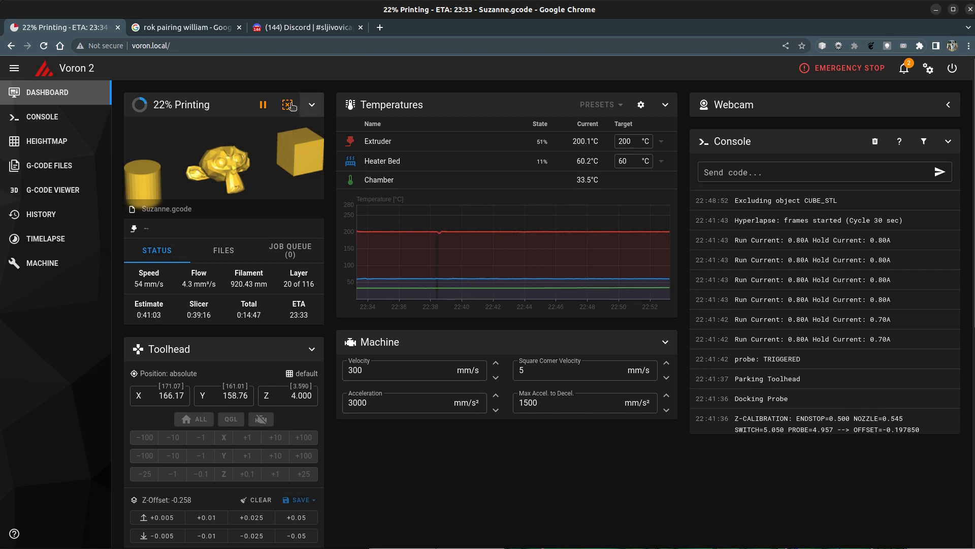
Exclude CYLINDER_STL from the running print as well, confirming the exclusion.
click(287, 104)
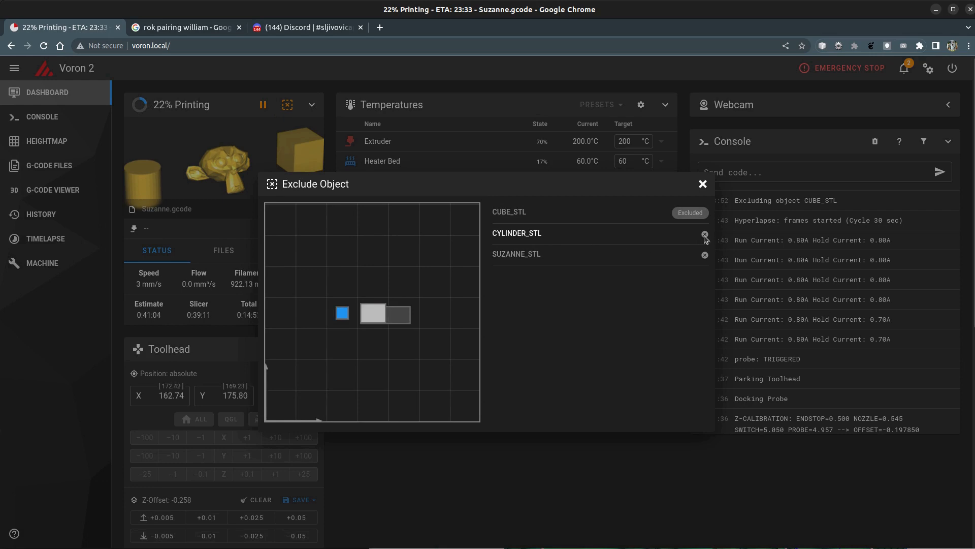
click(705, 234)
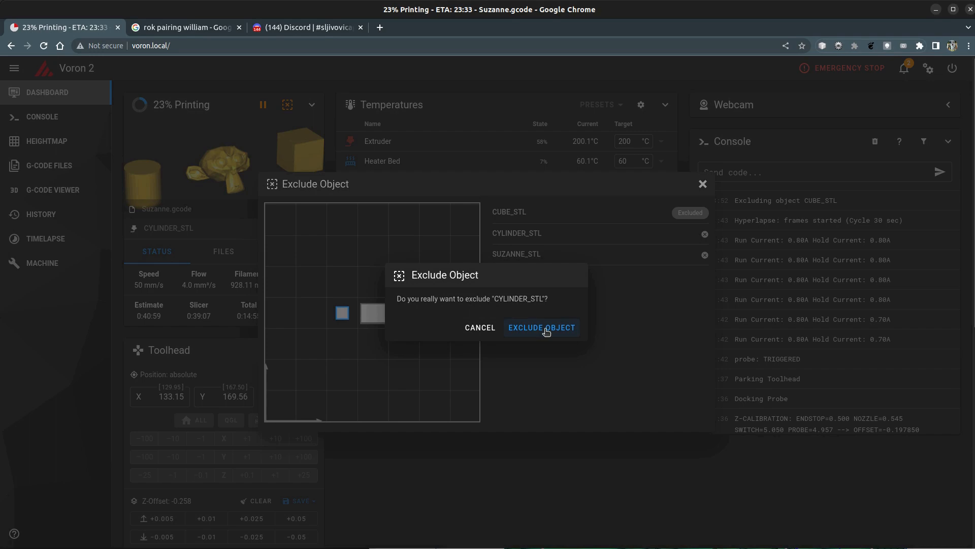
click(541, 327)
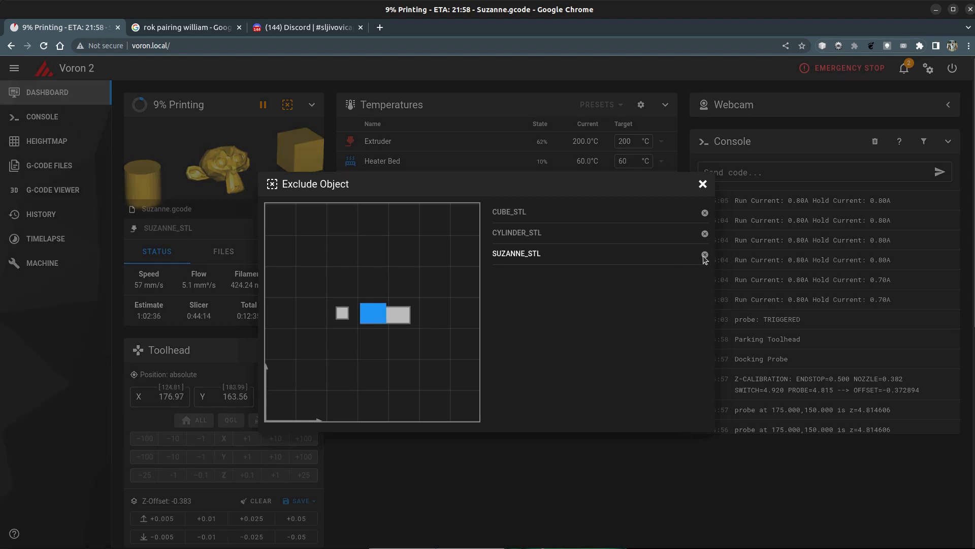
Exclude SUZANNE_STL from the new print run and close the exclusion dialog.
click(705, 253)
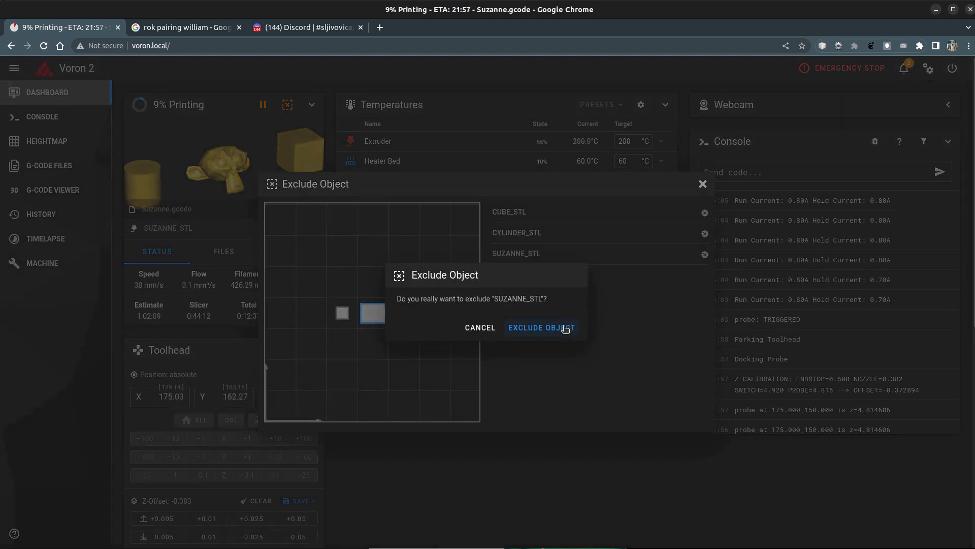
click(541, 328)
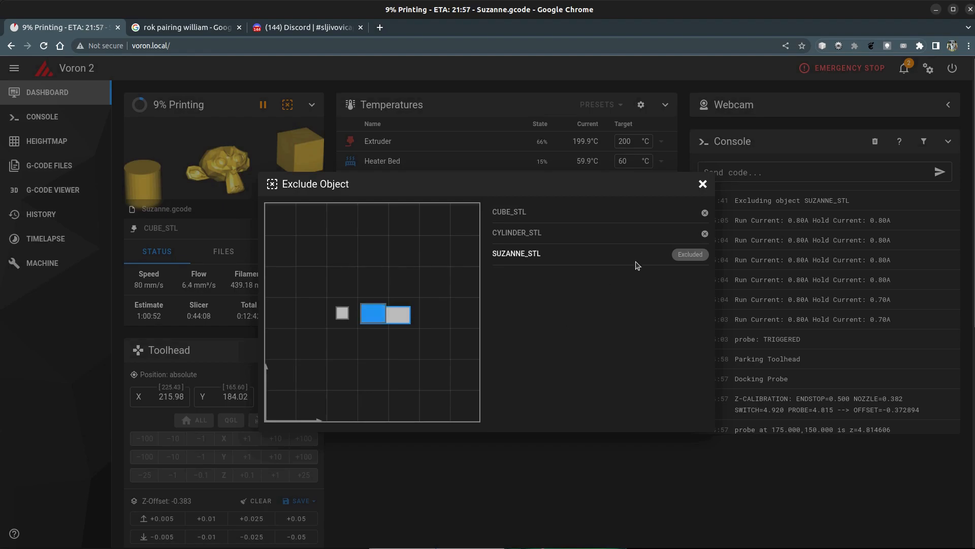
click(702, 184)
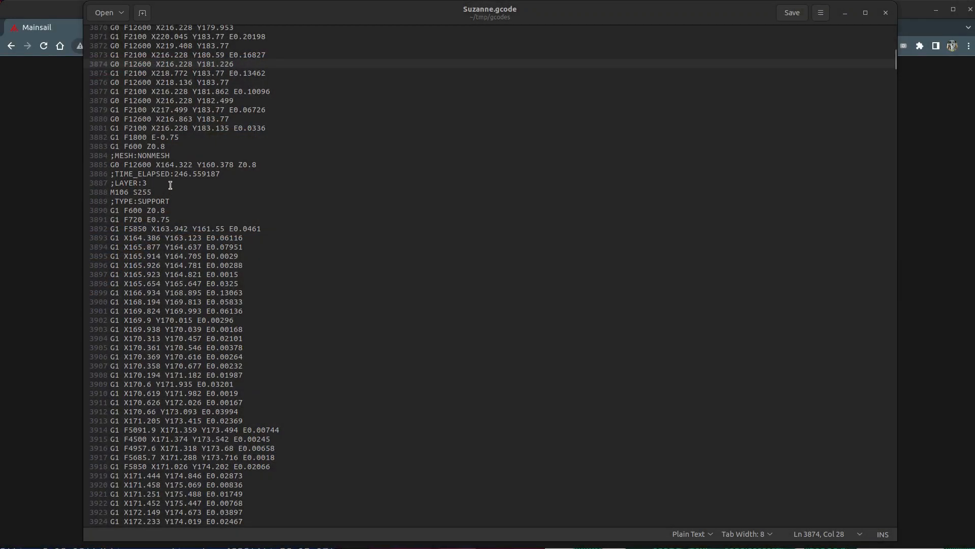
click(124, 182)
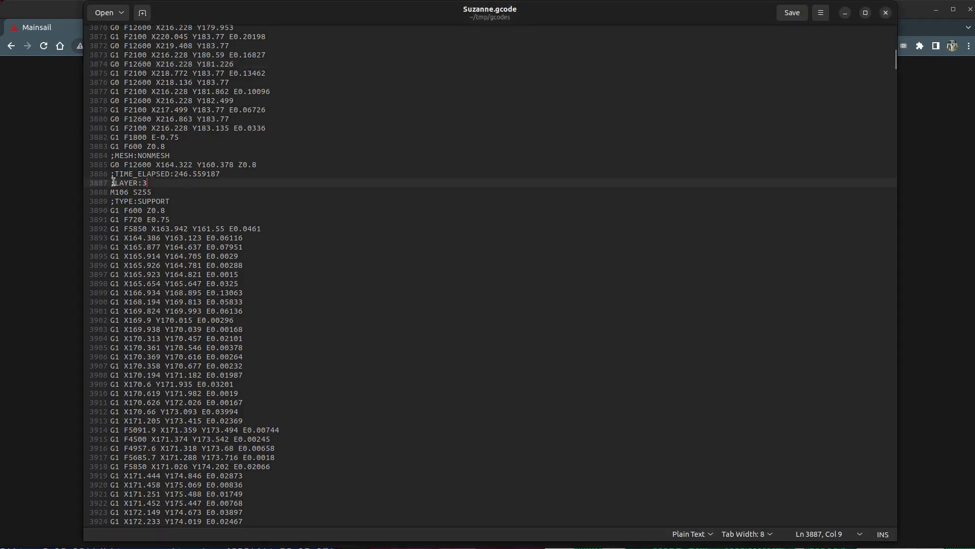
double_click(128, 182)
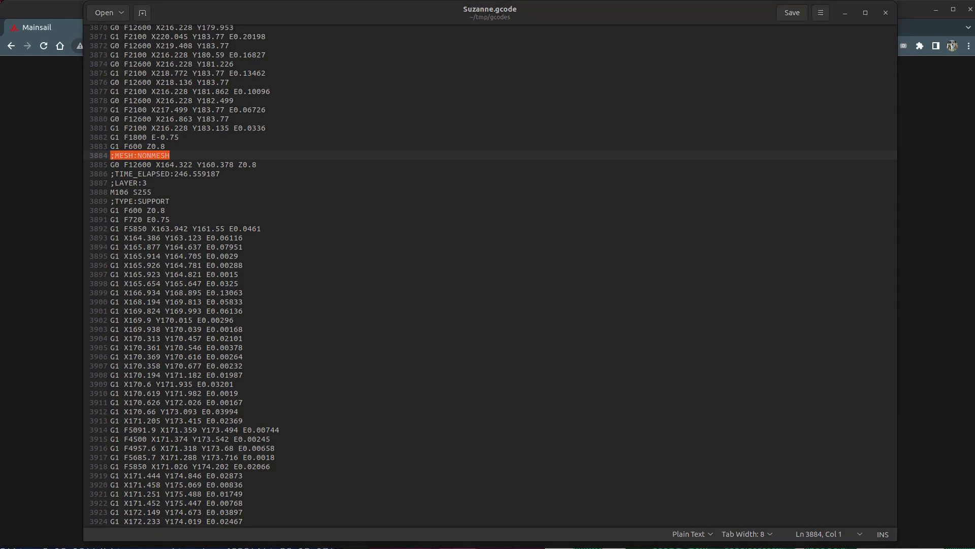
mouse_move(178, 200)
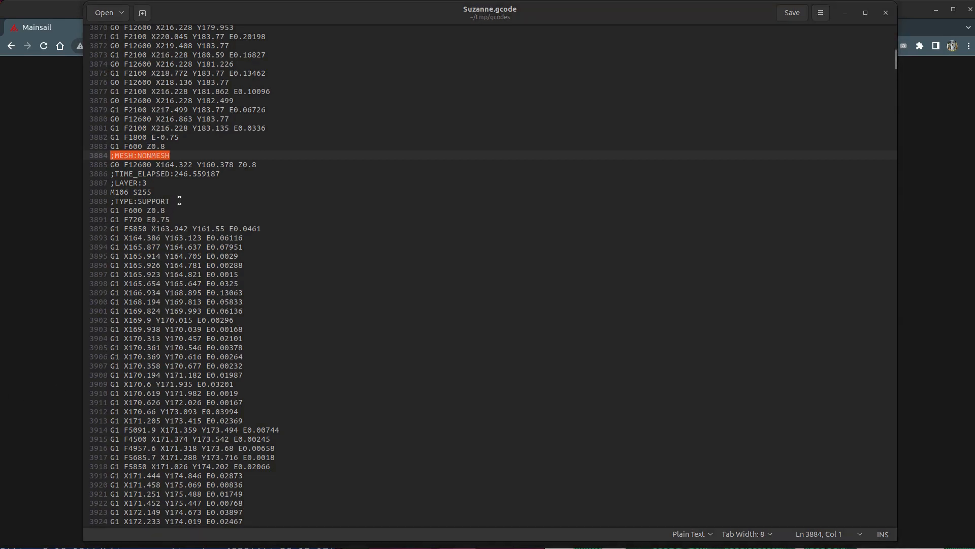
click(139, 200)
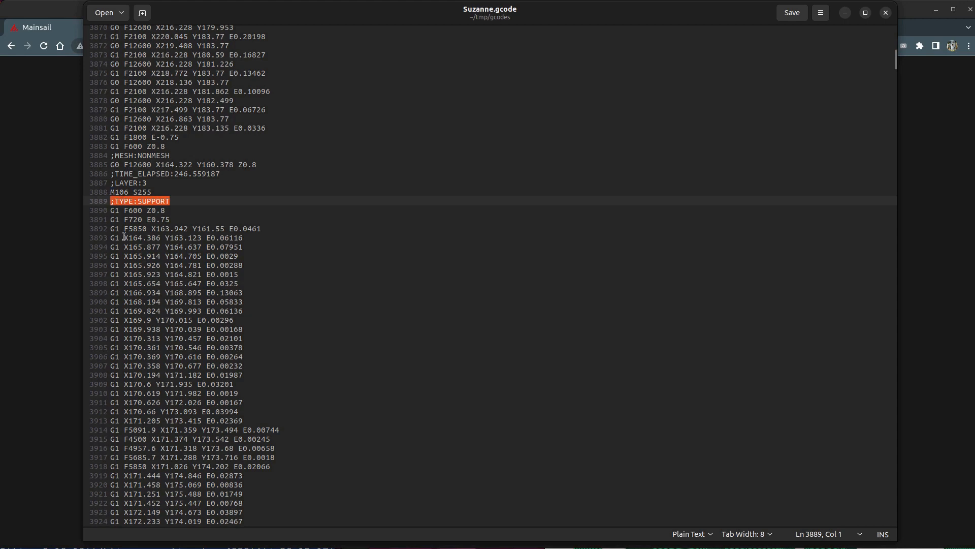
mouse_move(123, 238)
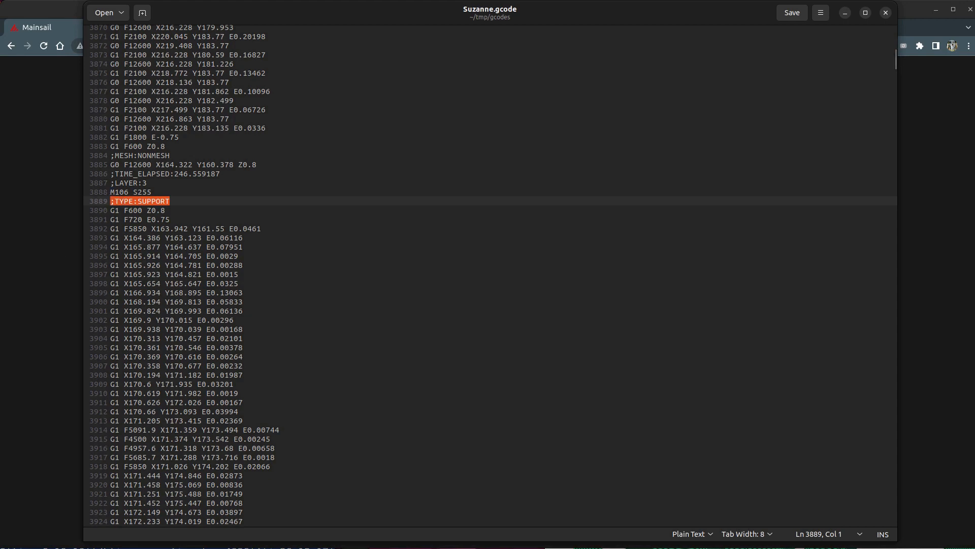
click(510, 301)
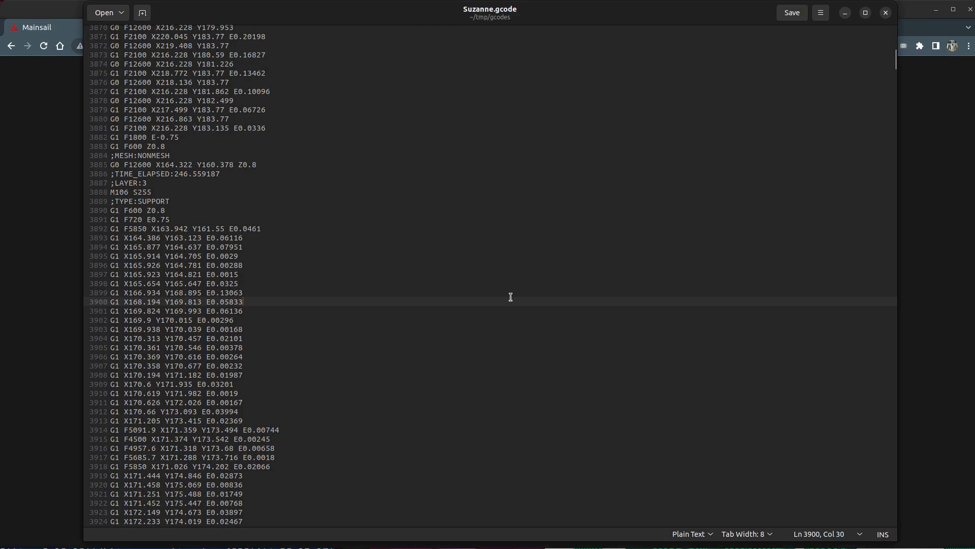
Search Suzanne.gcode for MESH and step through matches from cylinder.stl to Suzanne.stl.
text(ME)
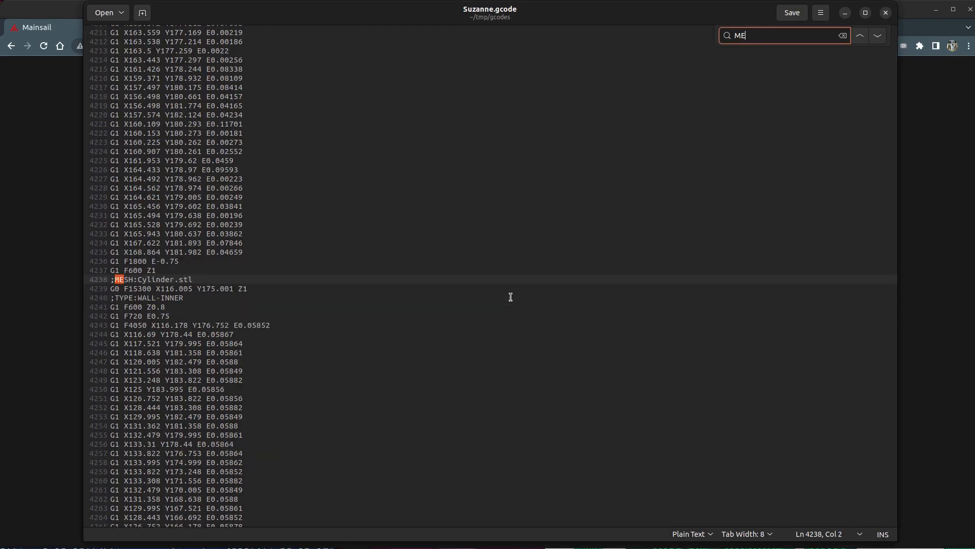
text(SH)
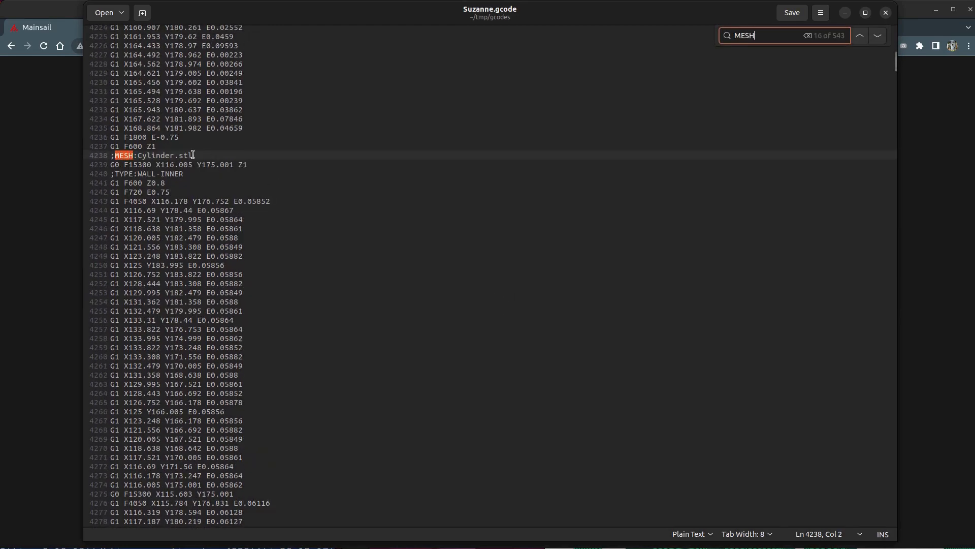
click(877, 36)
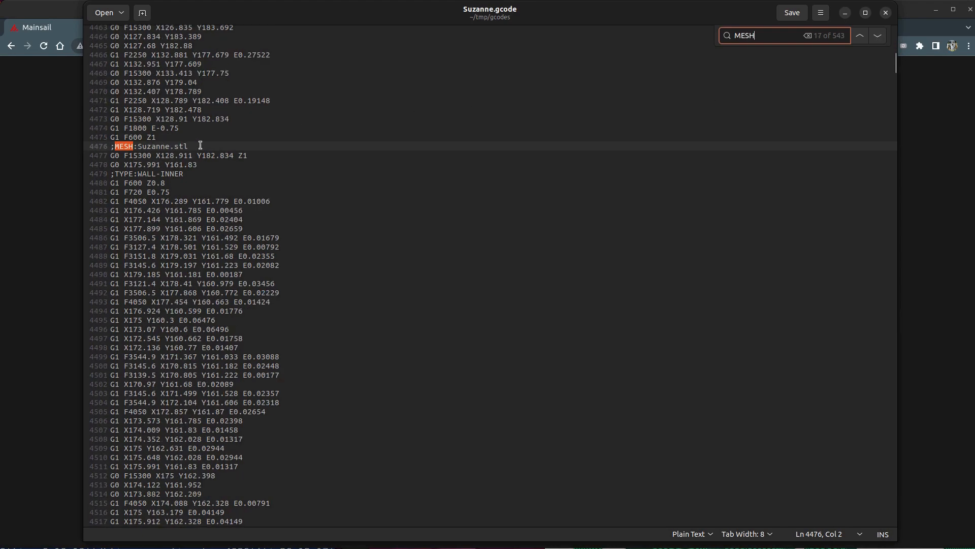
click(876, 36)
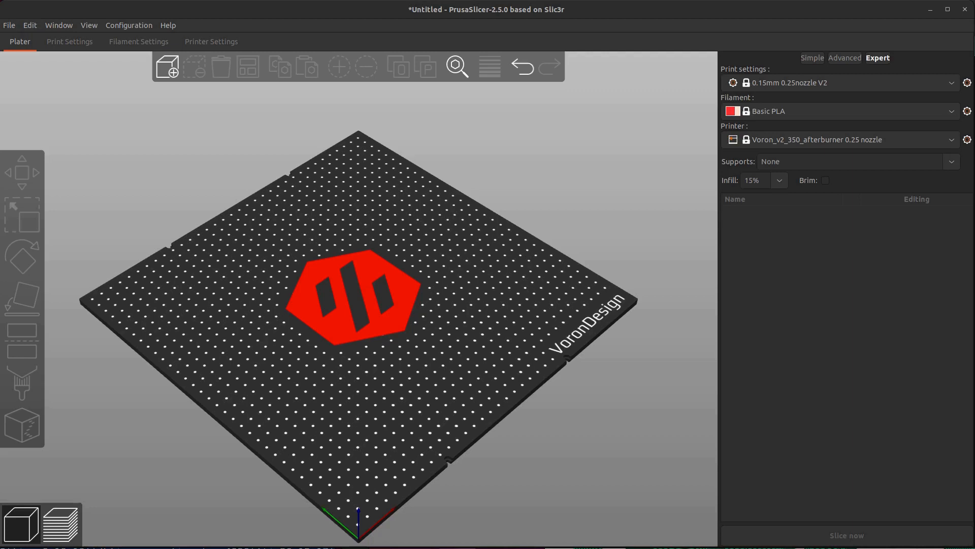
mouse_move(67, 41)
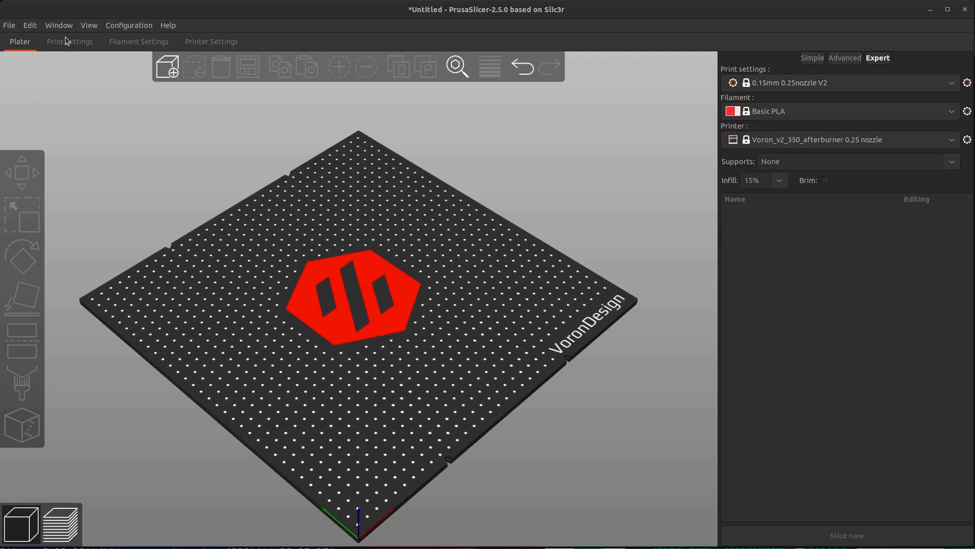
Show PrusaSlicer's Print Settings Output options with the Label objects checkbox.
click(69, 41)
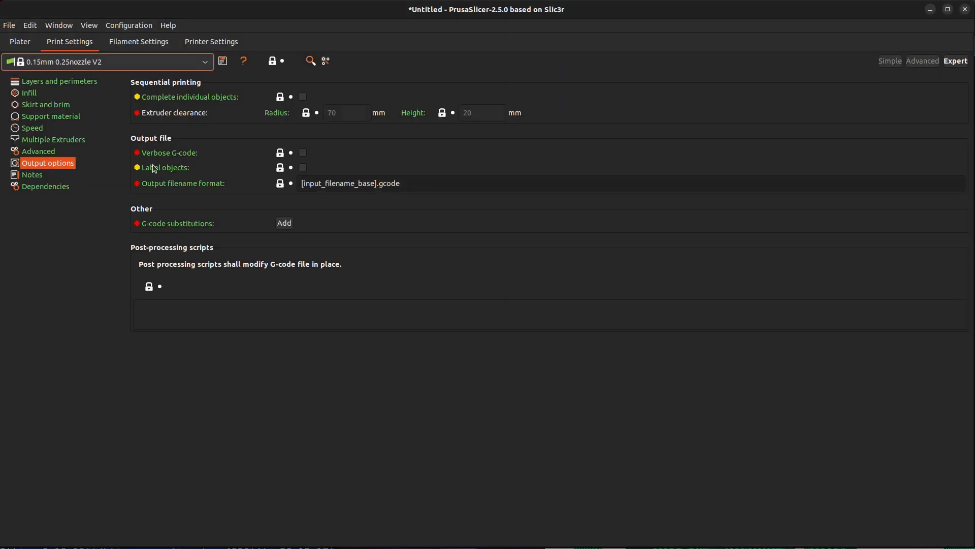